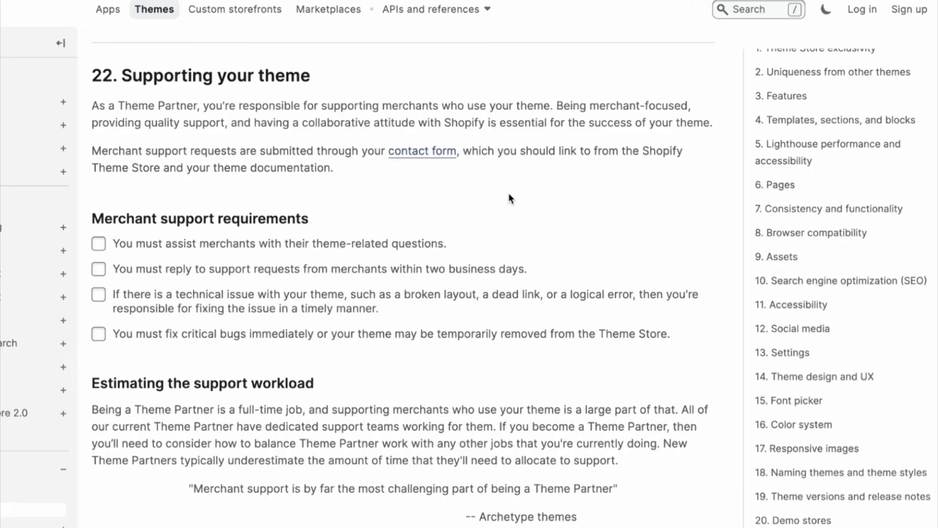
Tick the requirements for assisting merchants with theme questions and replying within two business days
click(98, 244)
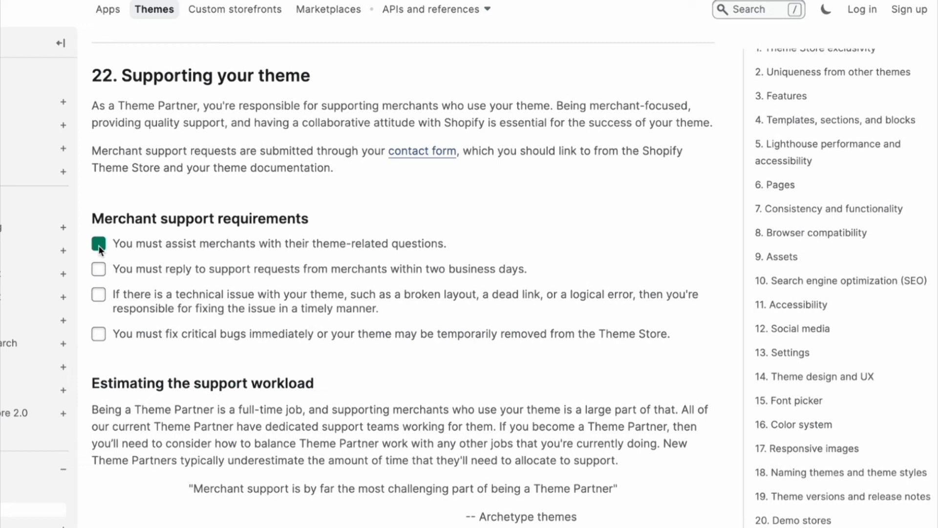
click(98, 268)
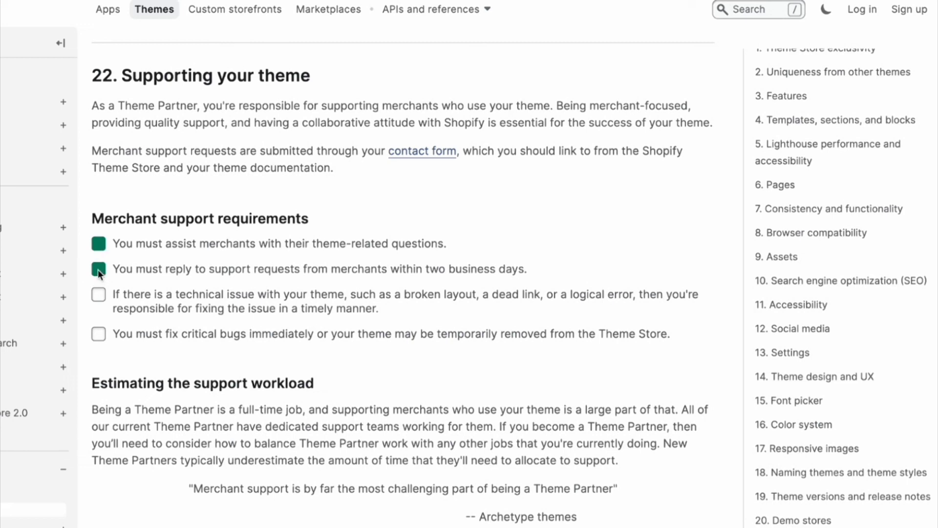